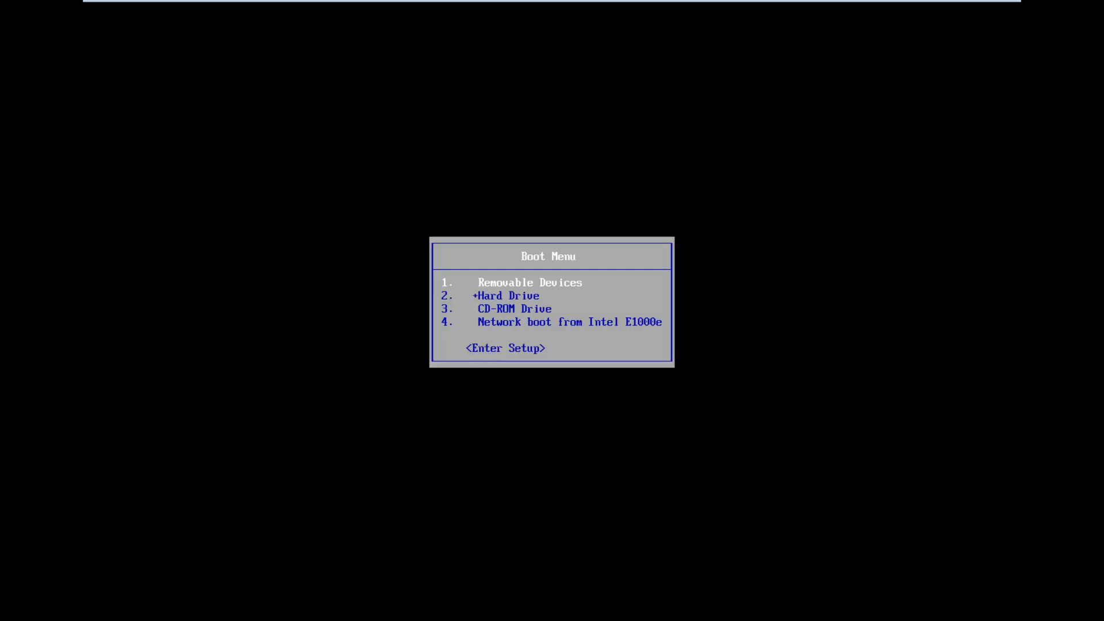
Select <Enter Setup> in the Boot Menu to enter the PhoenixBIOS Setup Utility
{"action": "key", "text": "Down"}
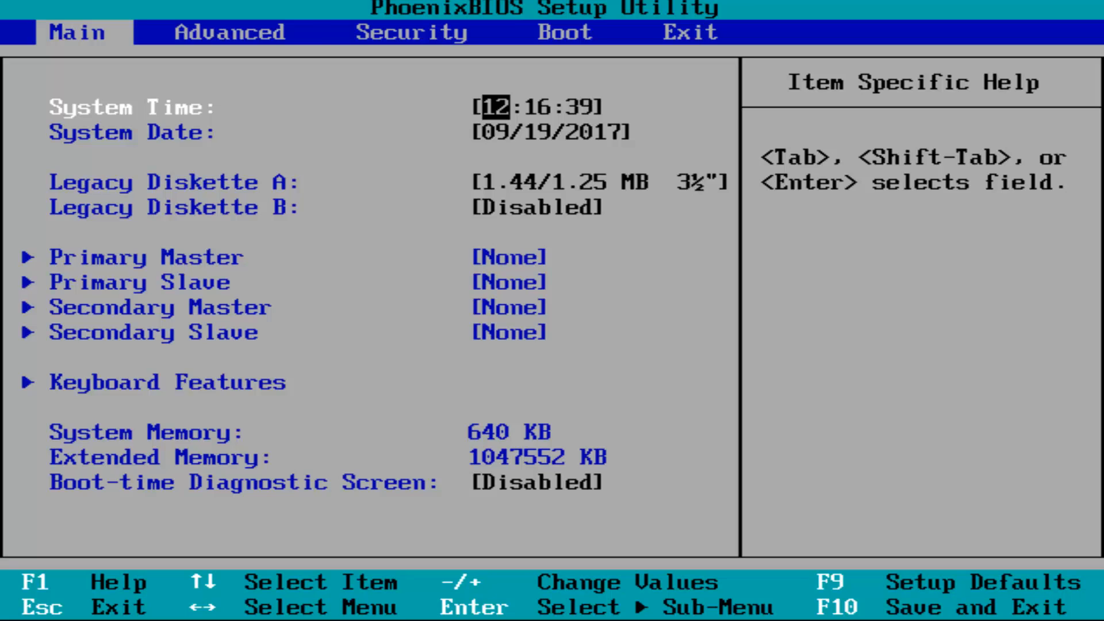
Switch to the Boot tab and highlight the network boot entry
{"action": "left_click", "coordinate": [566, 32]}
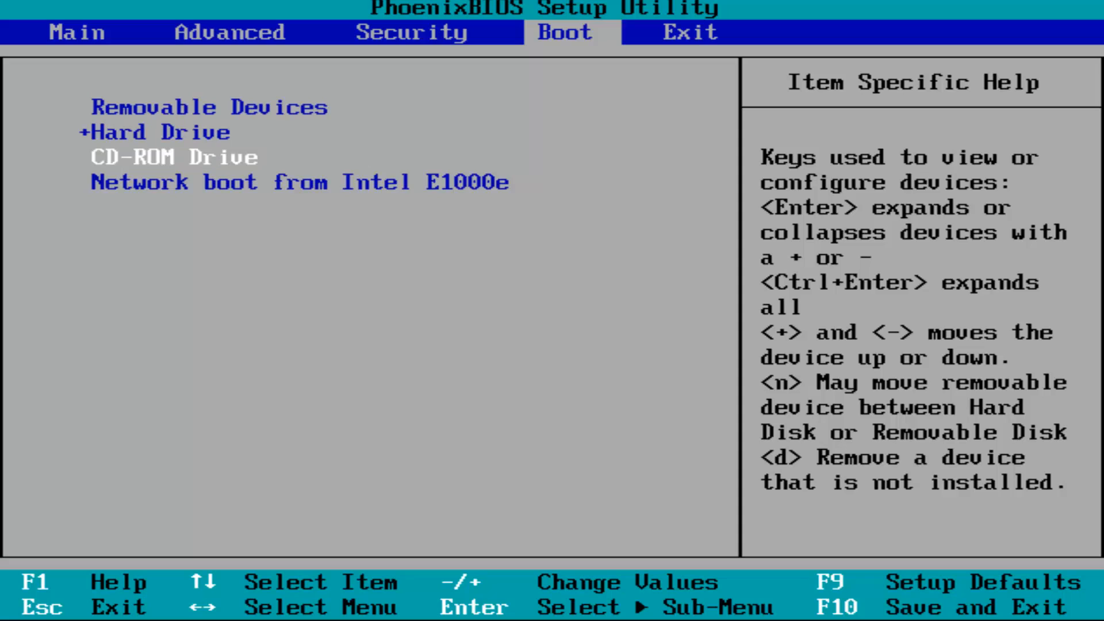
{"action": "key", "text": "Up"}
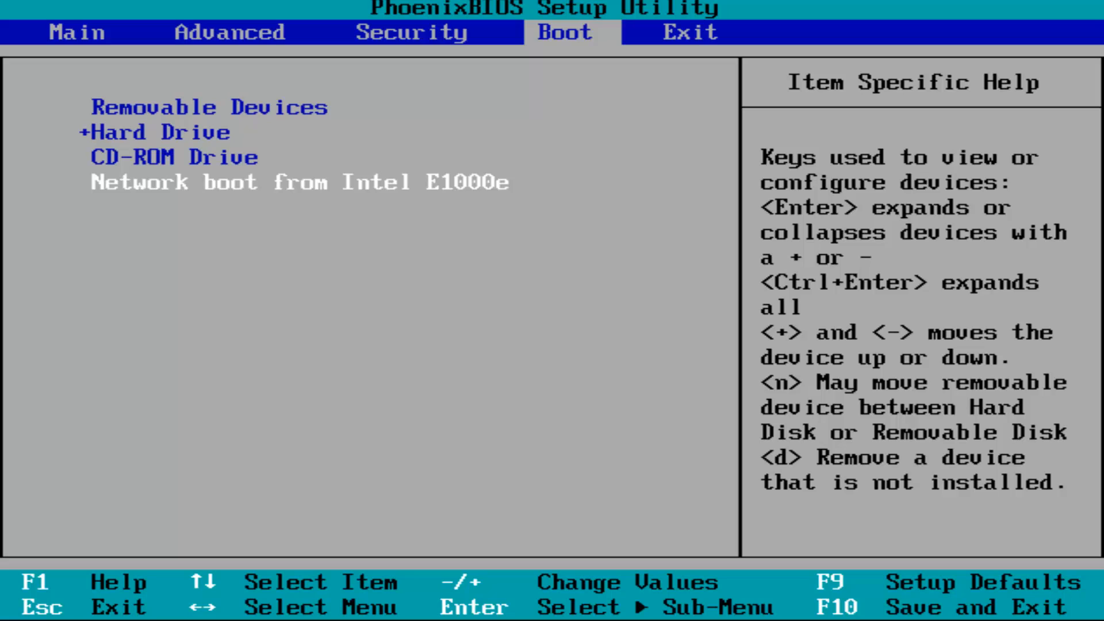
Bring up the 'Save configuration changes and exit' confirmation with F10
{"action": "key", "text": "F10"}
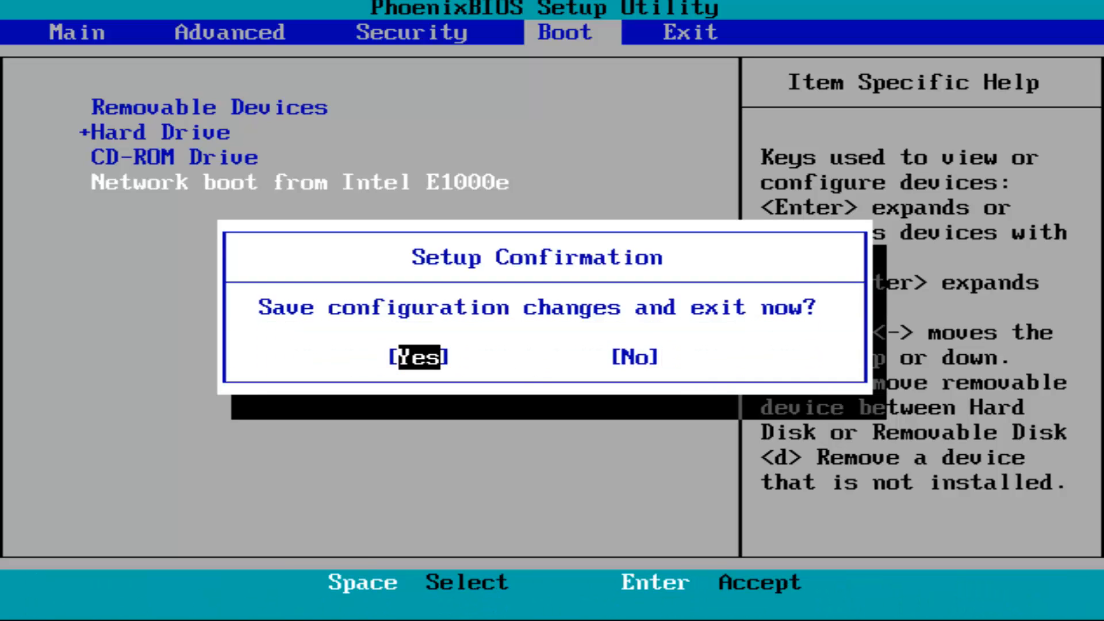